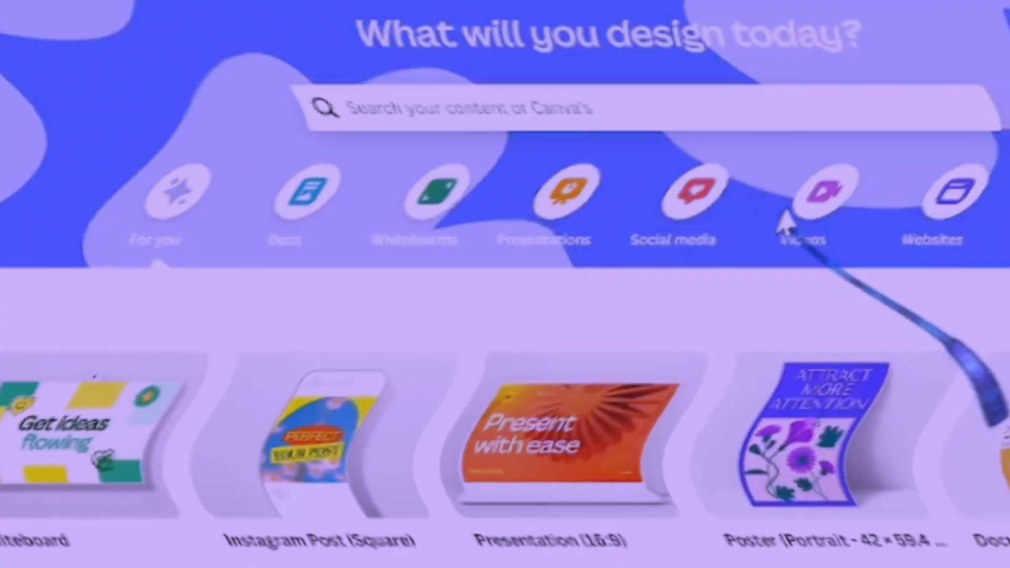
Create a blank video design and search the Apps panel for 'pu'
left_click(686, 232)
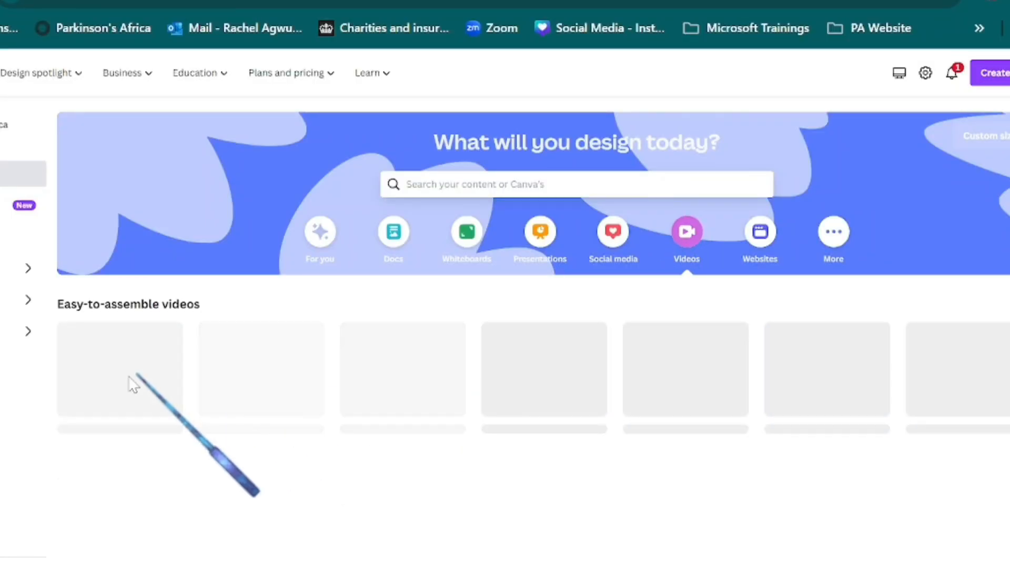
left_click(685, 232)
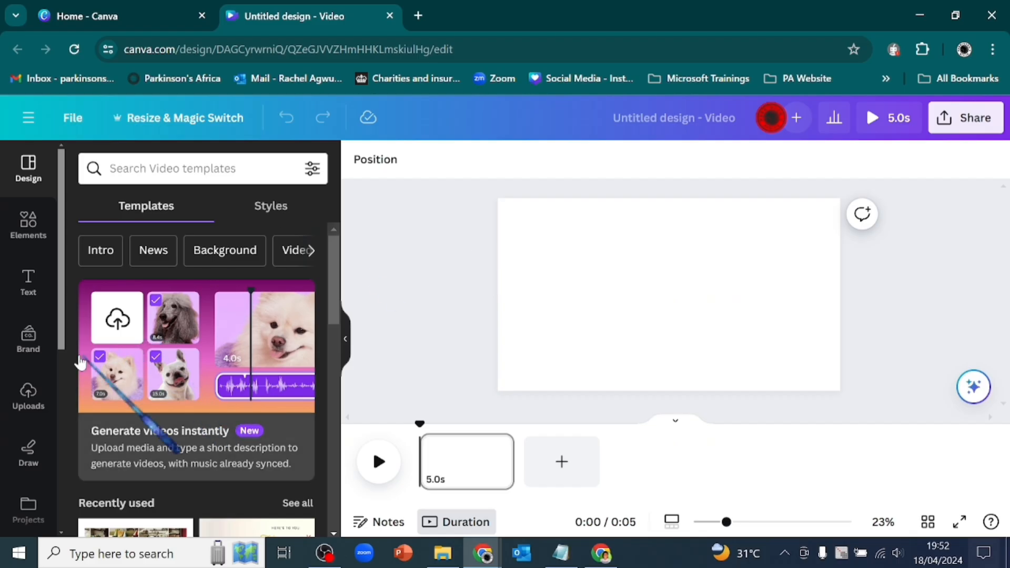
left_click(28, 410)
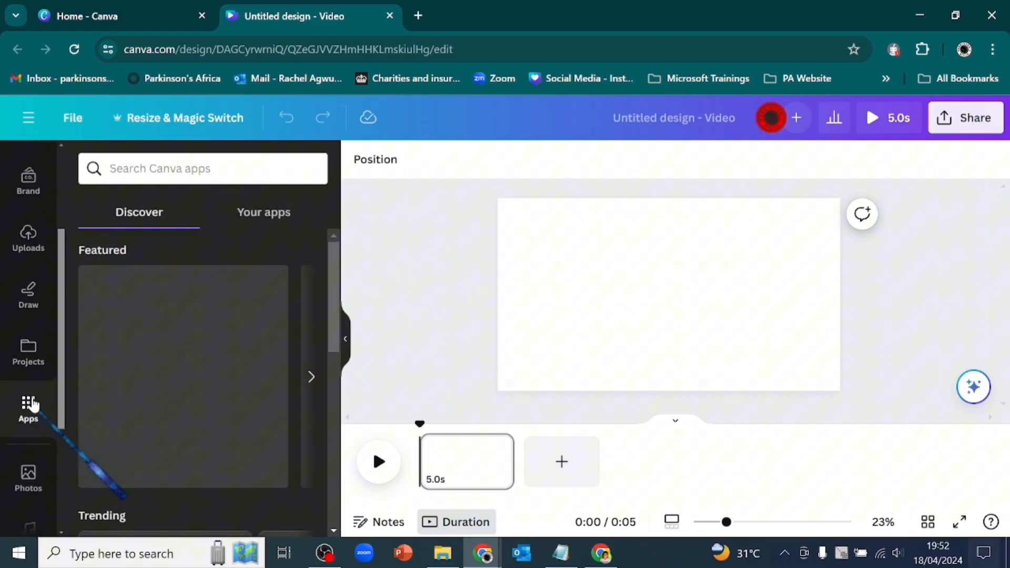
type("pu")
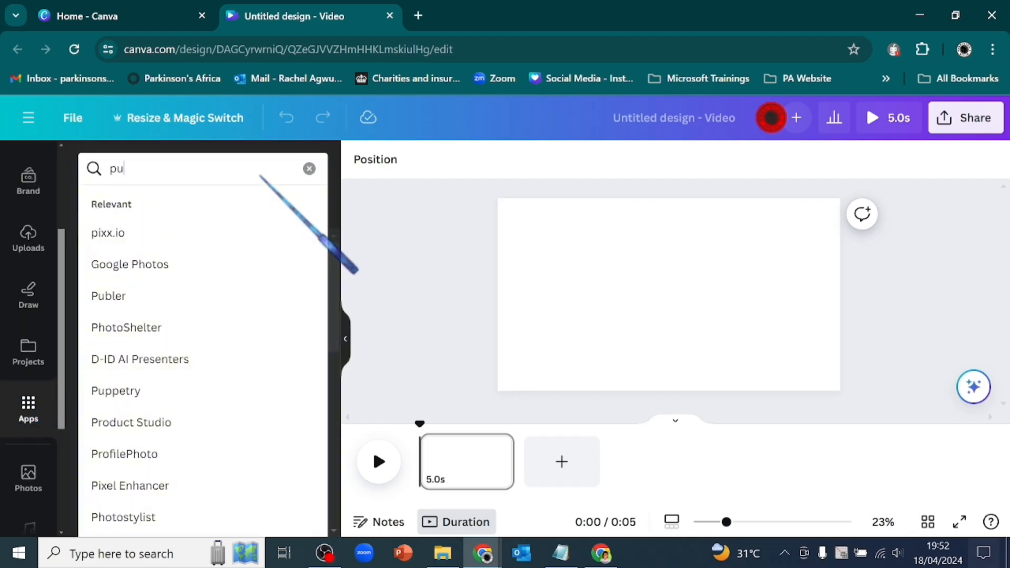
Launch Puppetry, dismiss its permissions banner, and begin a new presenter
left_click(115, 390)
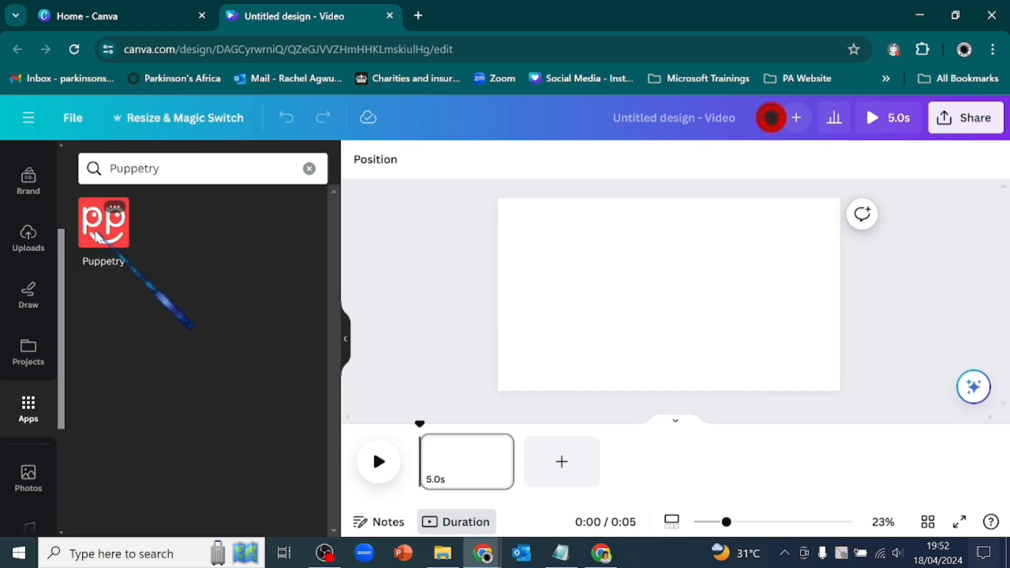
left_click(103, 222)
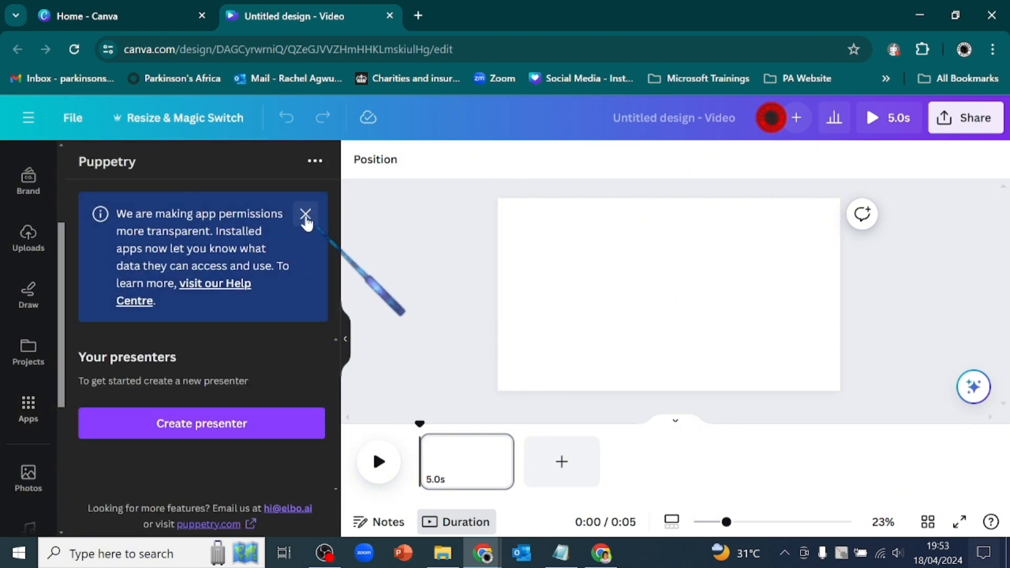
left_click(305, 214)
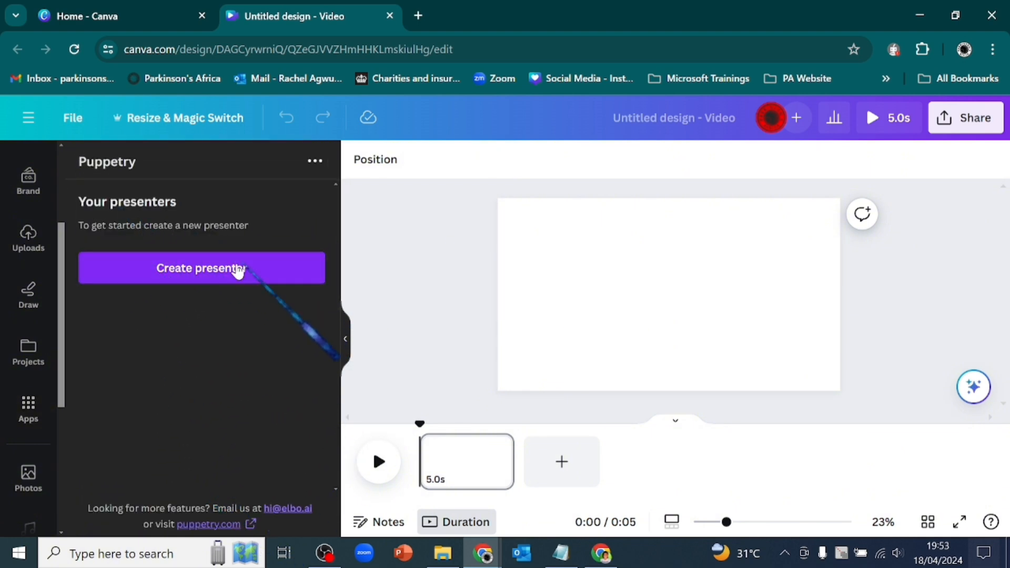
left_click(201, 268)
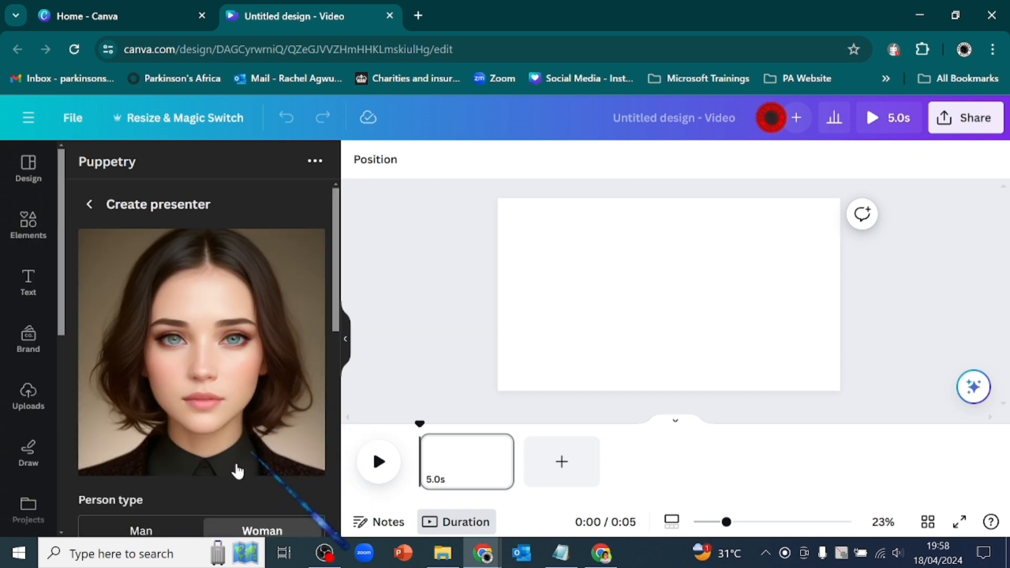
mouse_move(266, 383)
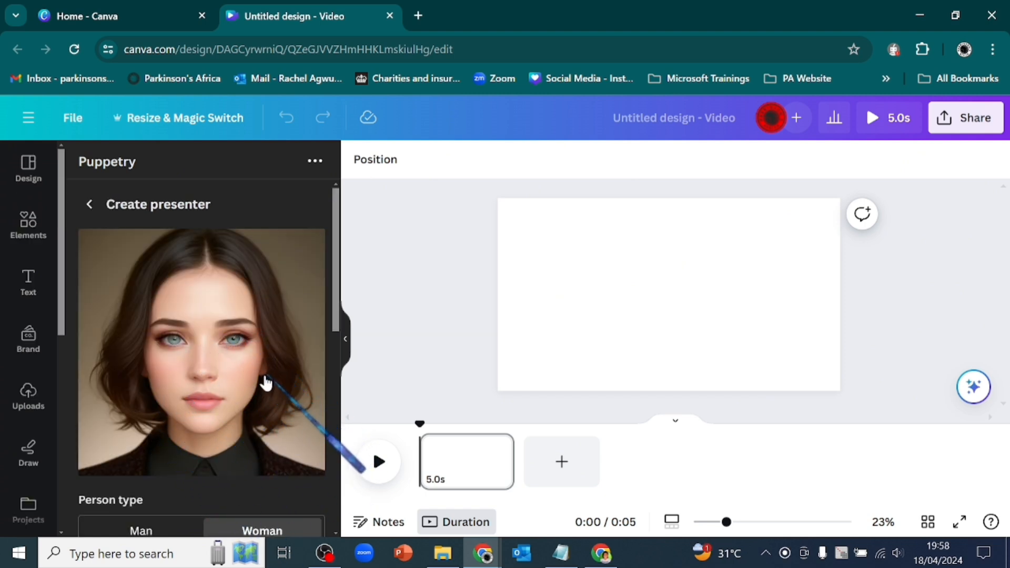
Set Person type to Man and browse color, origin, fashion and face style options
scroll("down", 3)
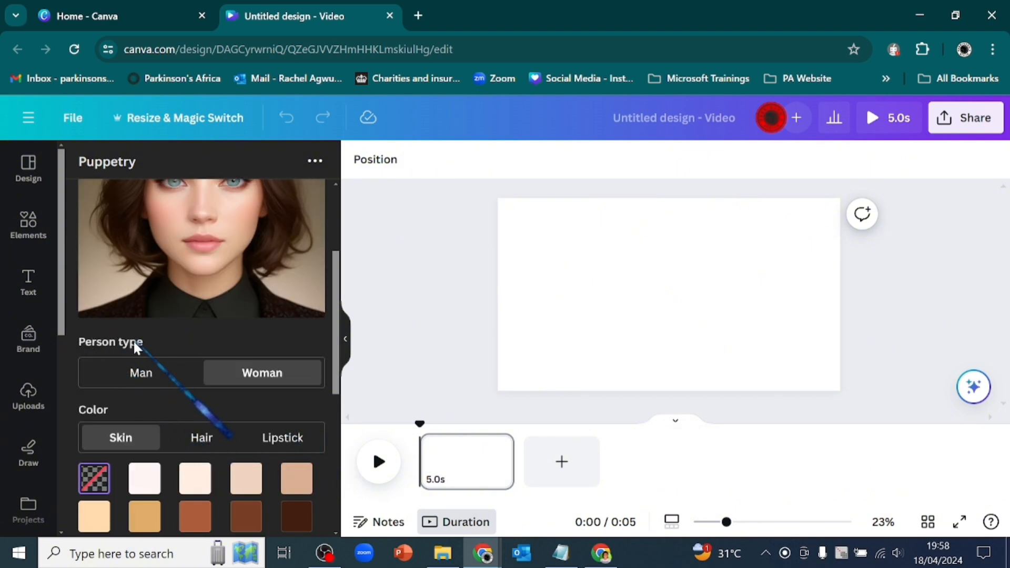
left_click(140, 372)
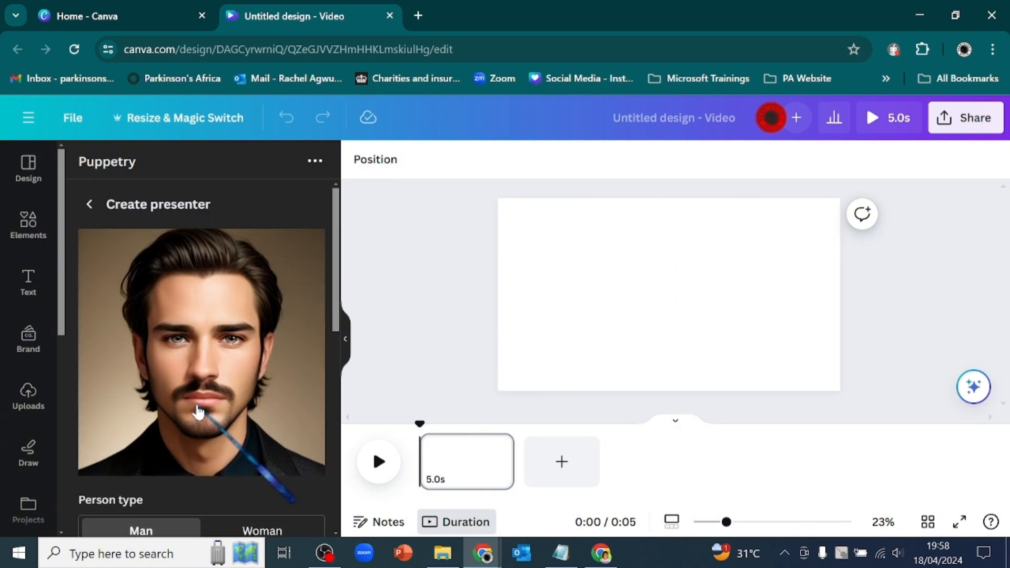
scroll("down", 3)
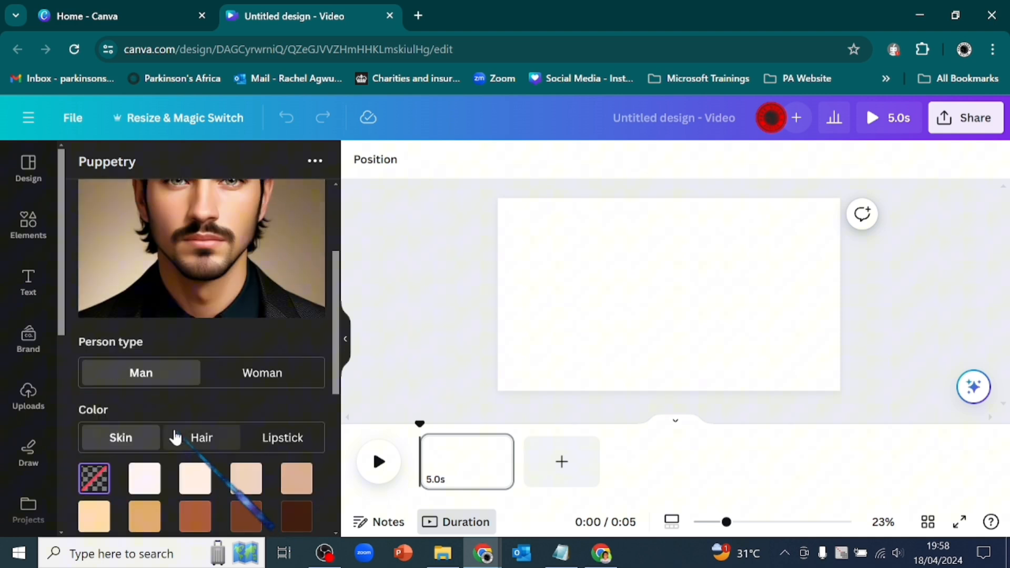
scroll("down", 3)
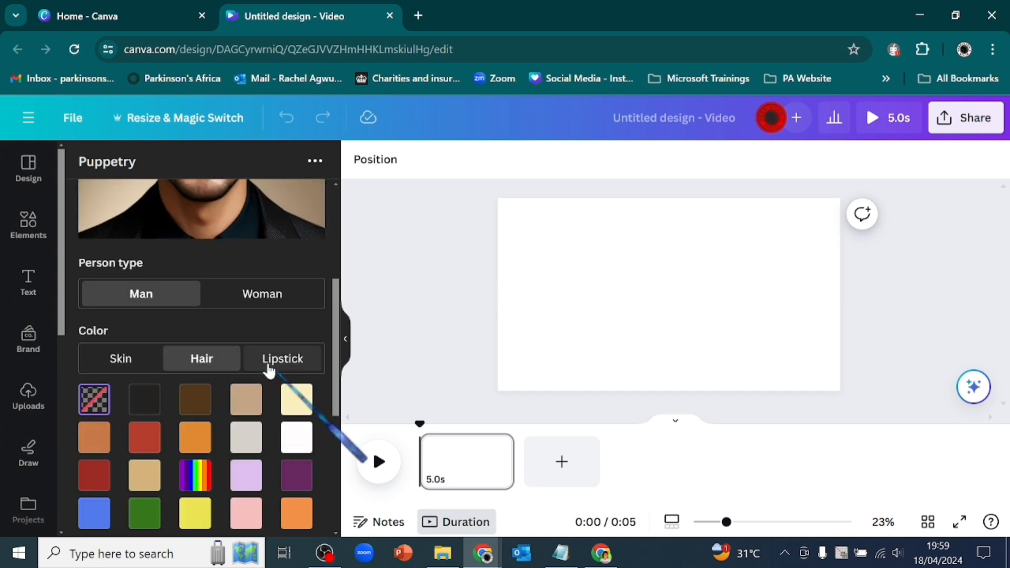
left_click(282, 359)
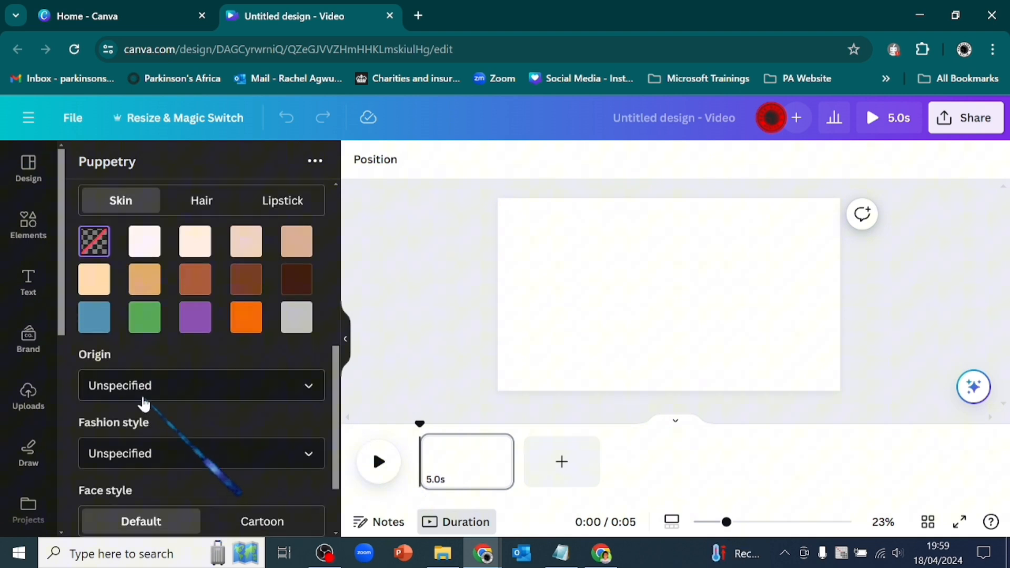
mouse_move(310, 393)
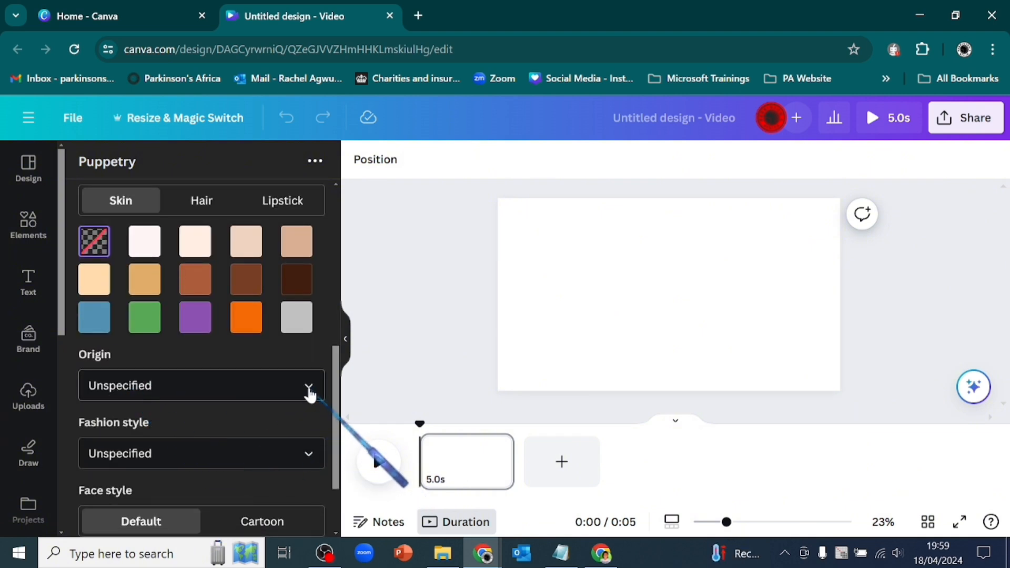
left_click(308, 385)
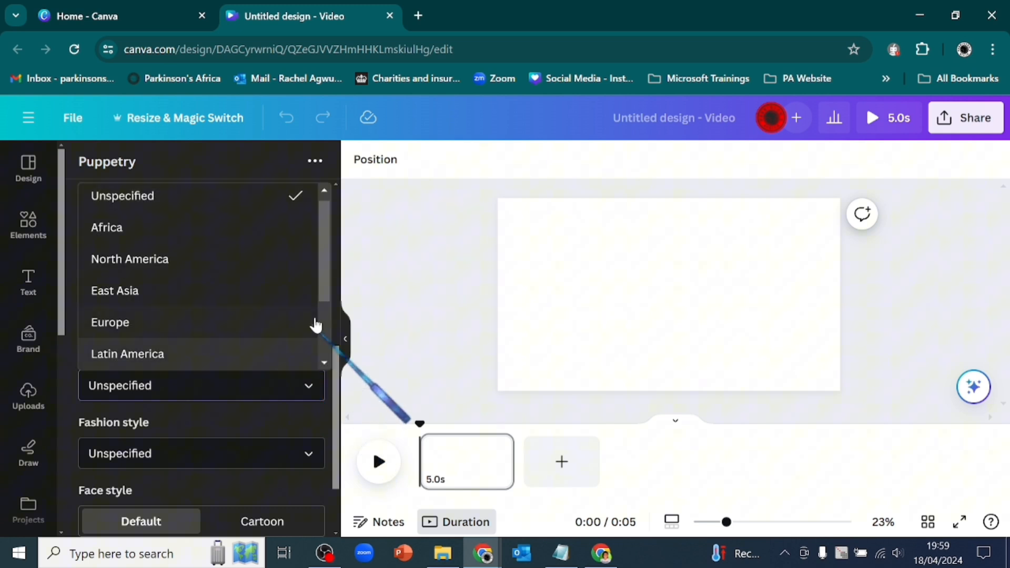
mouse_move(218, 335)
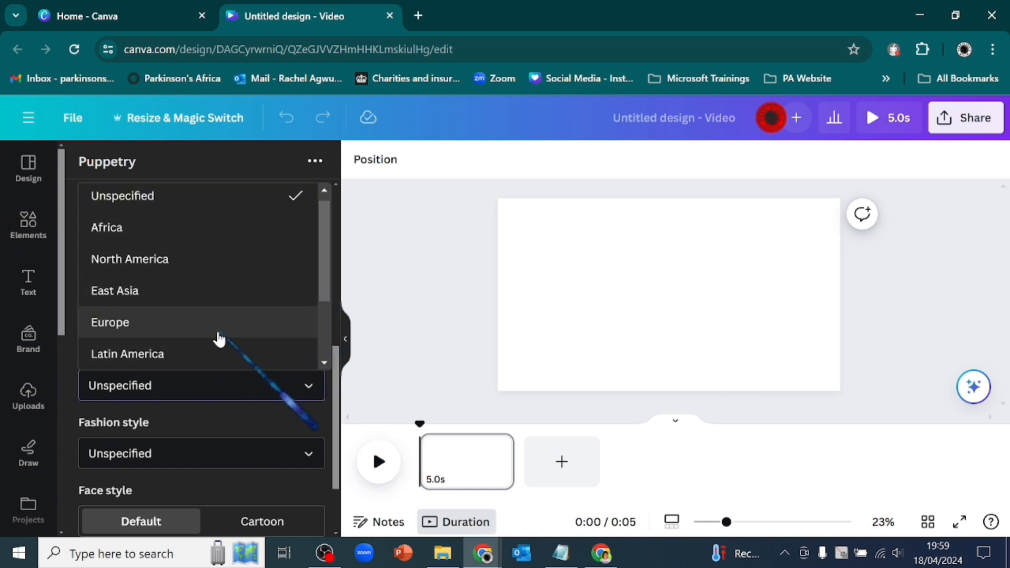
scroll("down", 3)
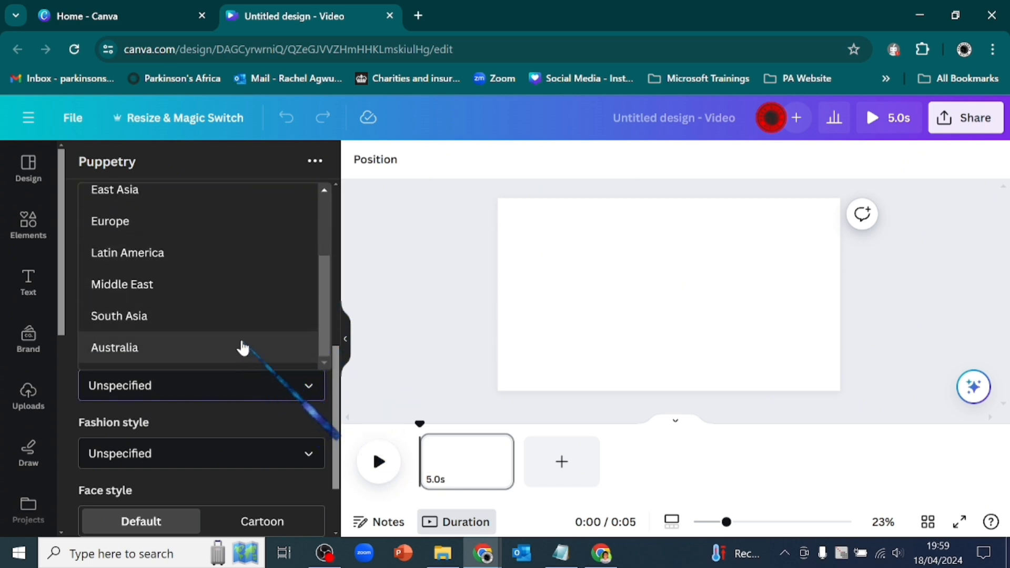
mouse_move(166, 447)
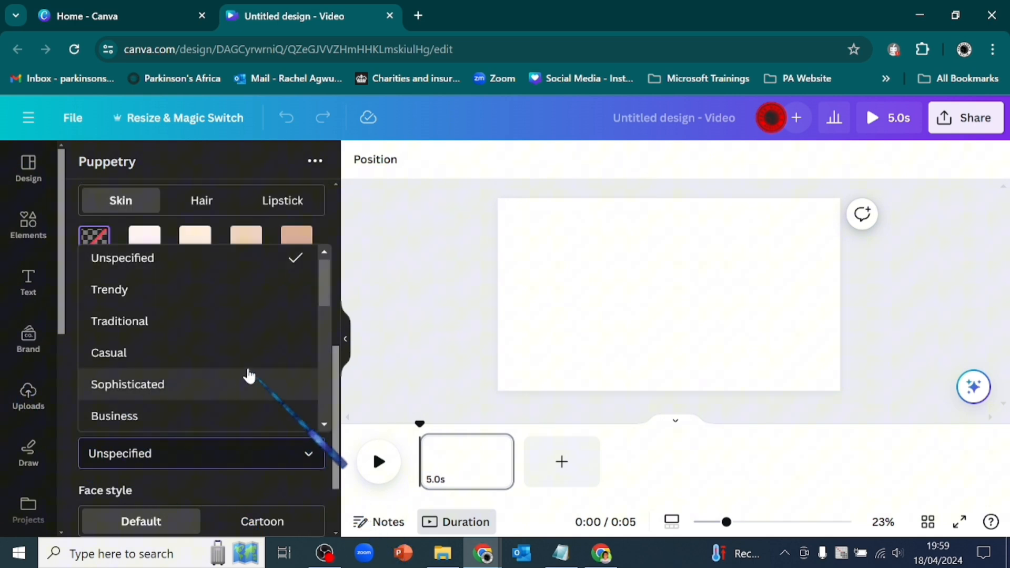
scroll("down", 3)
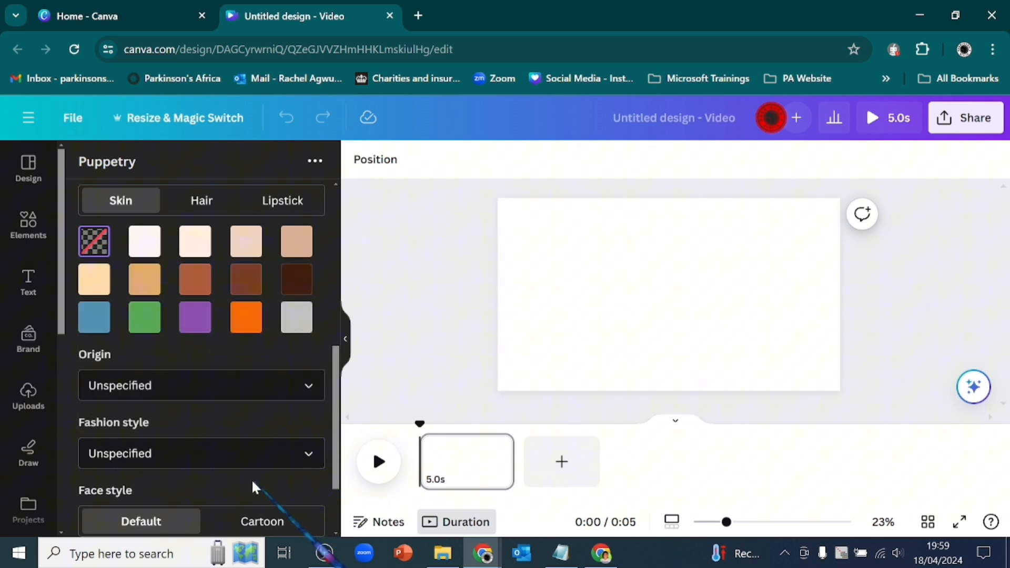
mouse_move(190, 499)
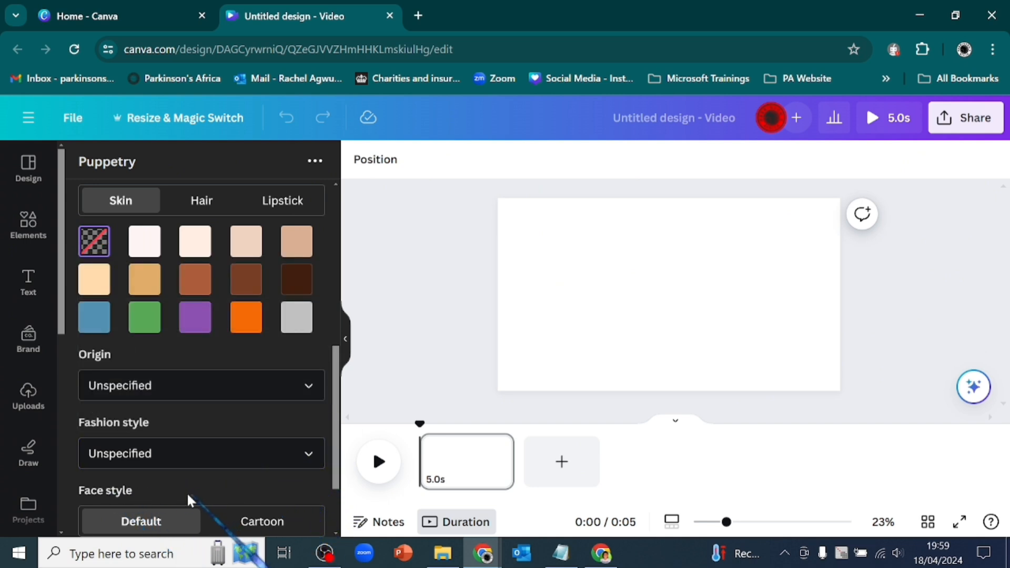
scroll("down", 3)
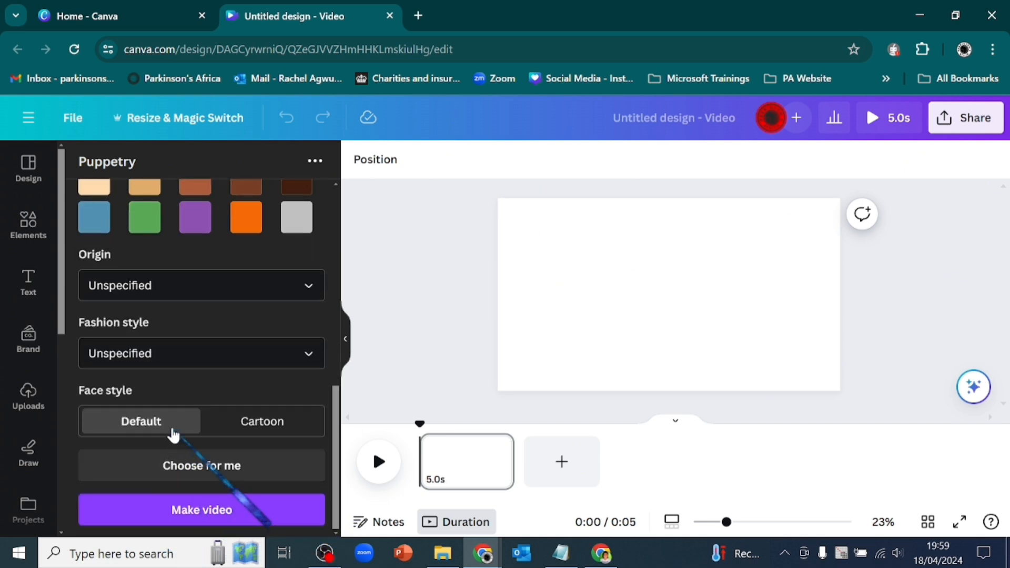
Generate a woman presenter with orange-red hair, then choose a skin colour swatch
left_click(202, 509)
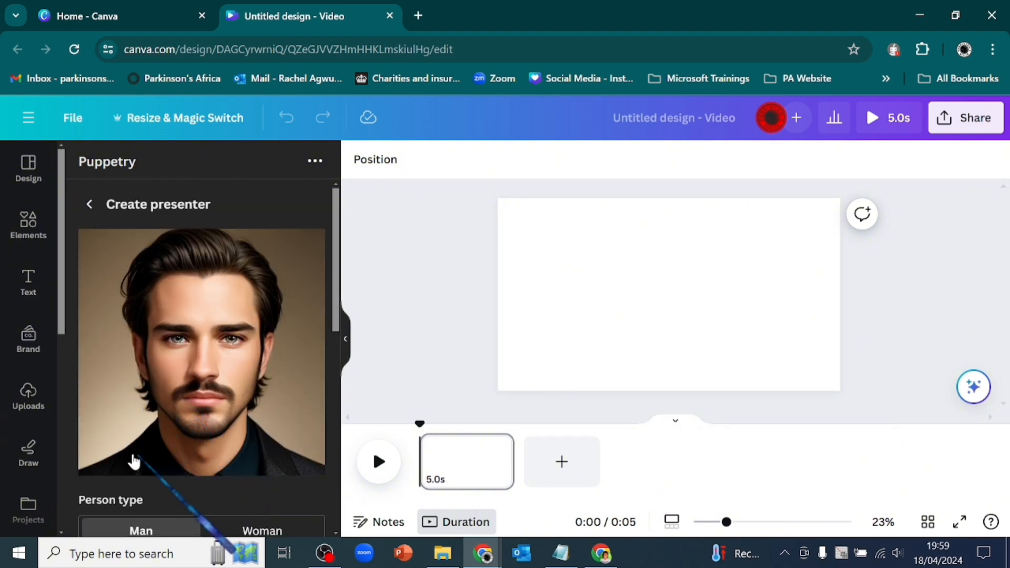
scroll("down", 3)
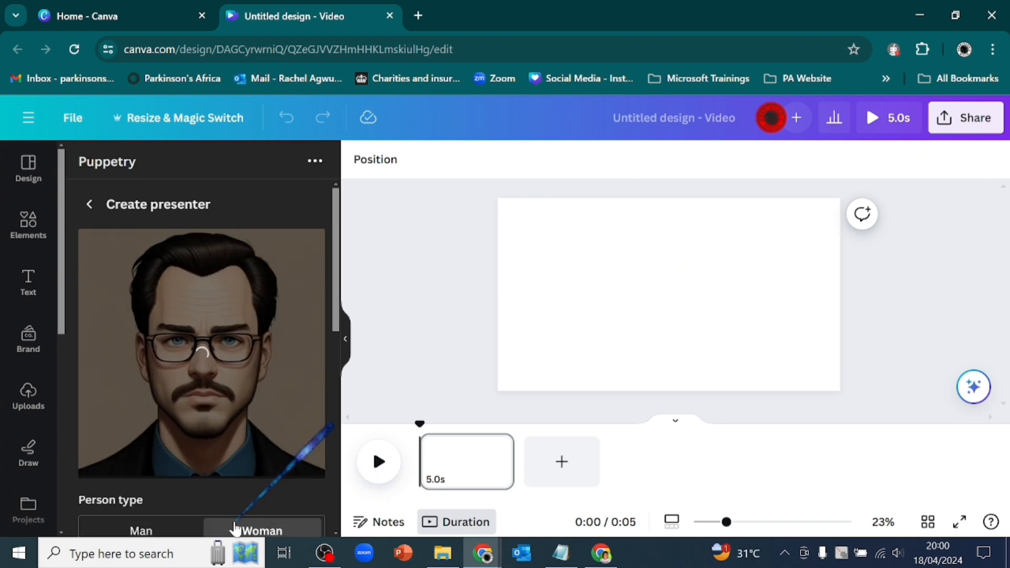
scroll("down", 3)
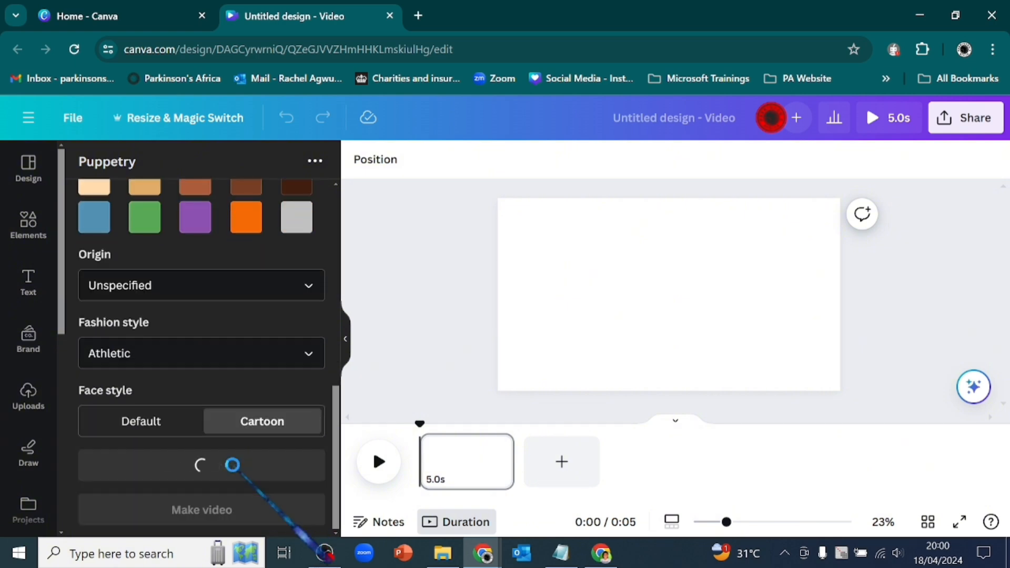
left_click(201, 510)
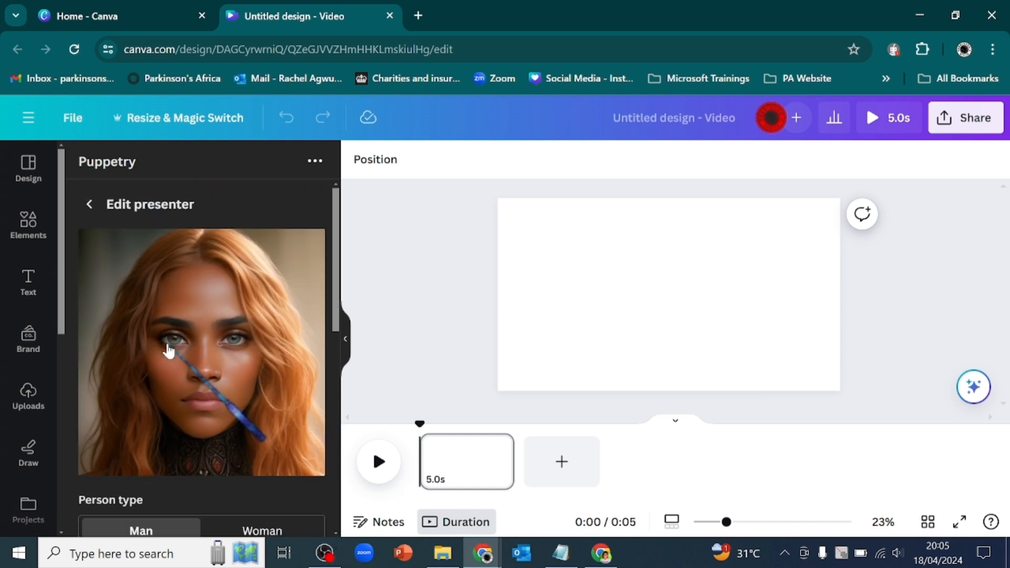
scroll("down", 3)
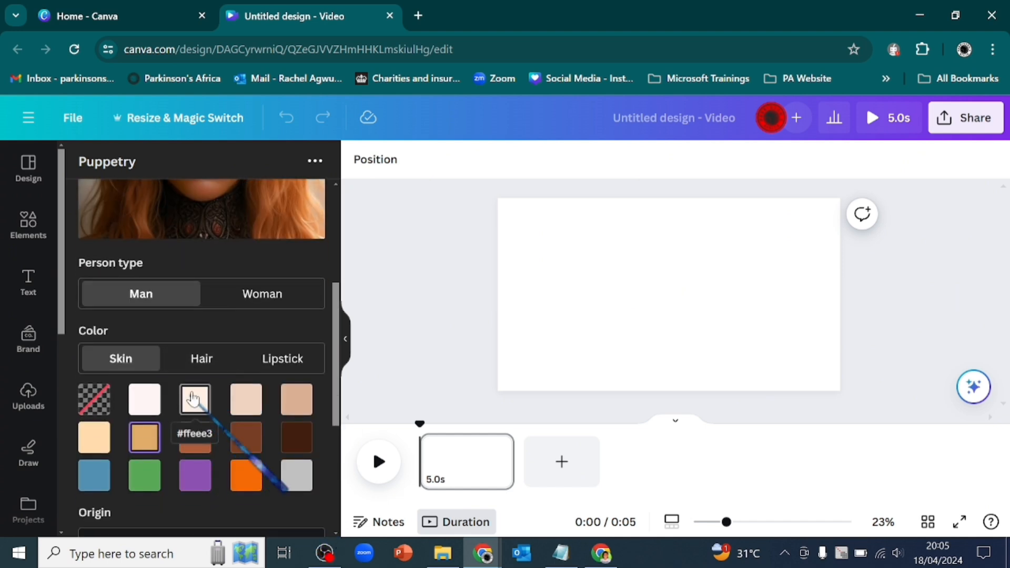
left_click(282, 358)
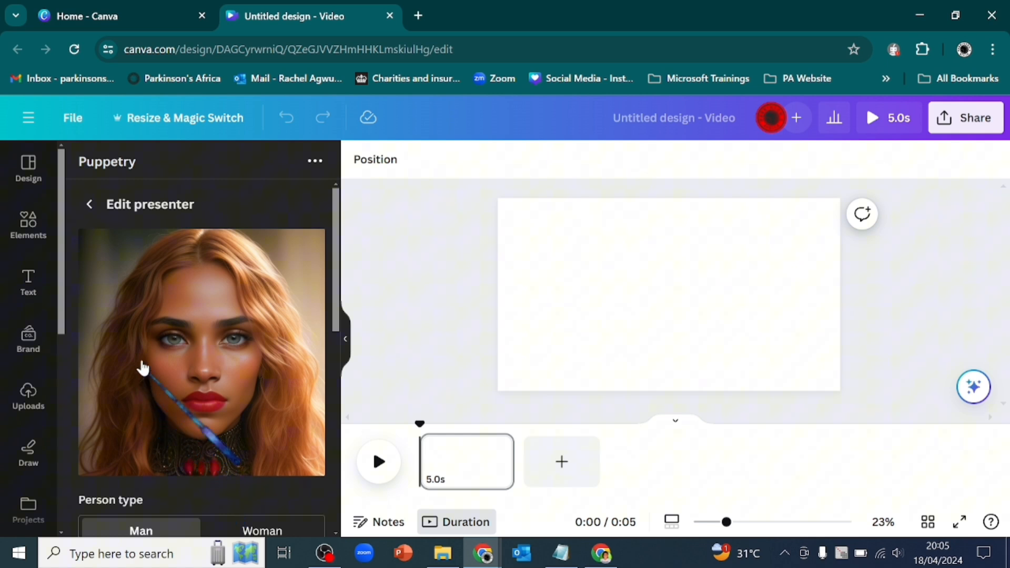
Return to the presenter list and start a video with the red-haired presenter
left_click(89, 204)
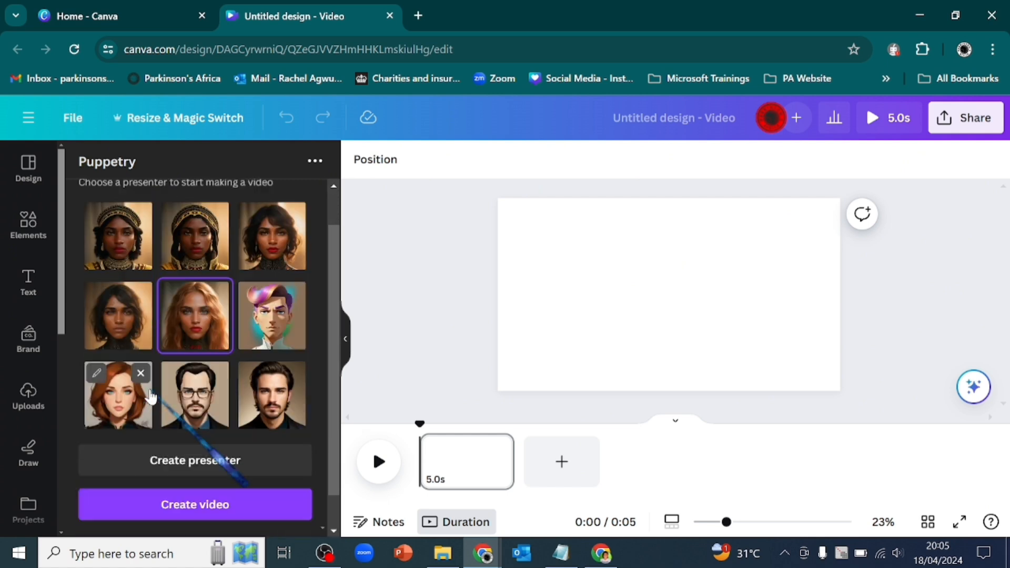
left_click(195, 504)
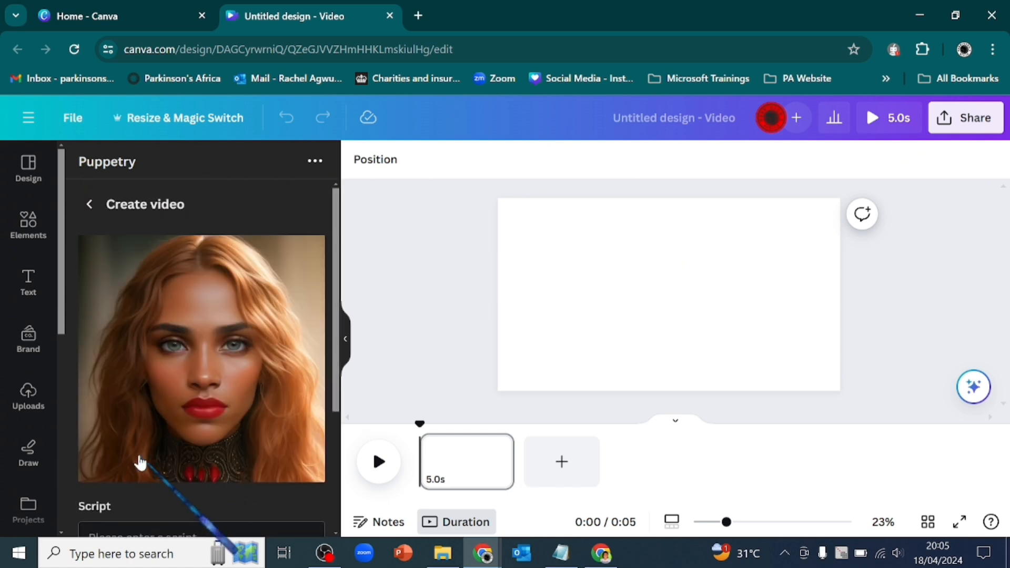
scroll("down", 3)
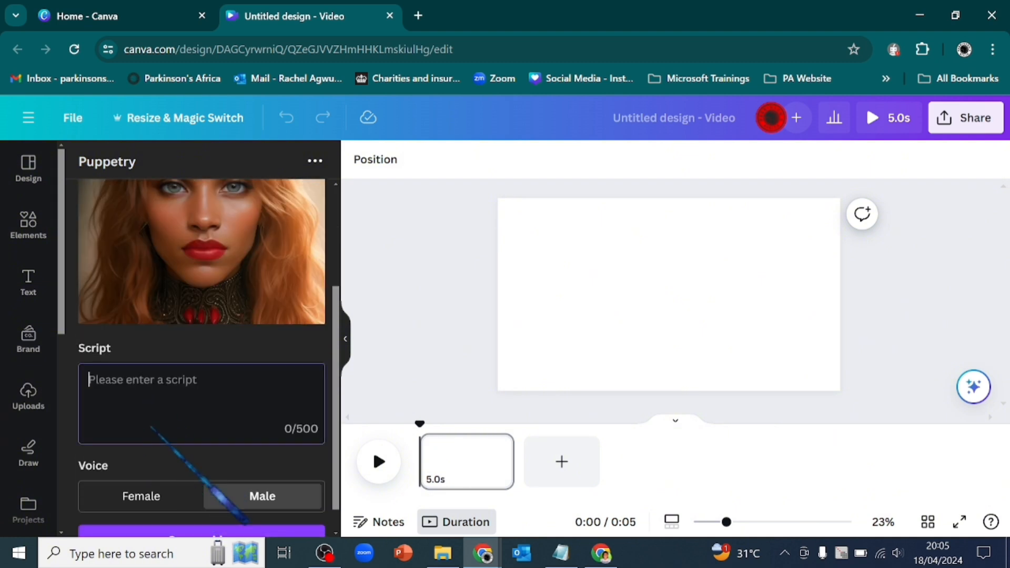
Enter the 'Hi! My name is Rachel…' script, choose Female voice, and create the video
type("Hi! My name is Rachel. Join me as I share what I'm learning about digital tools, let's grow together.")
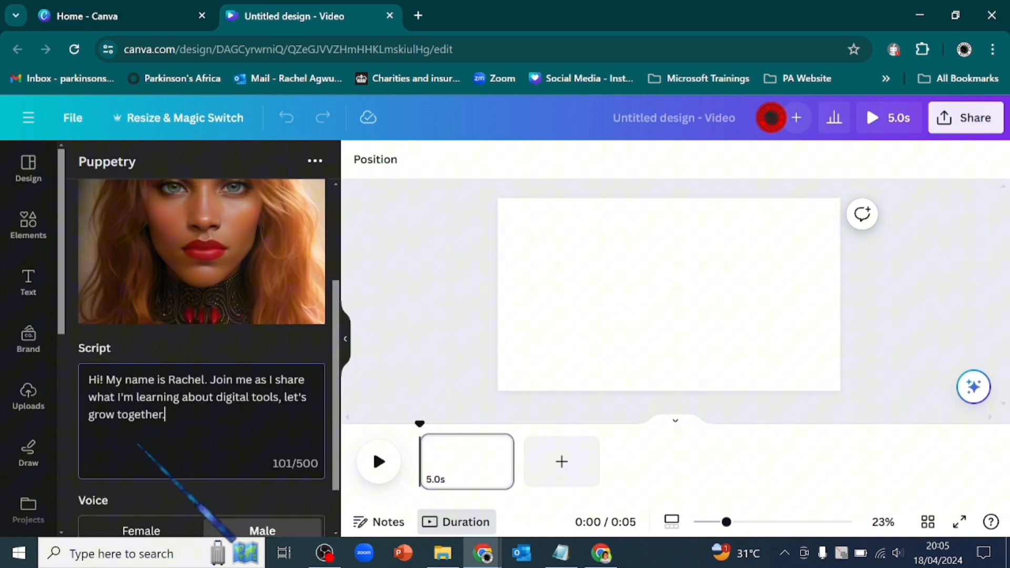
scroll("down", 3)
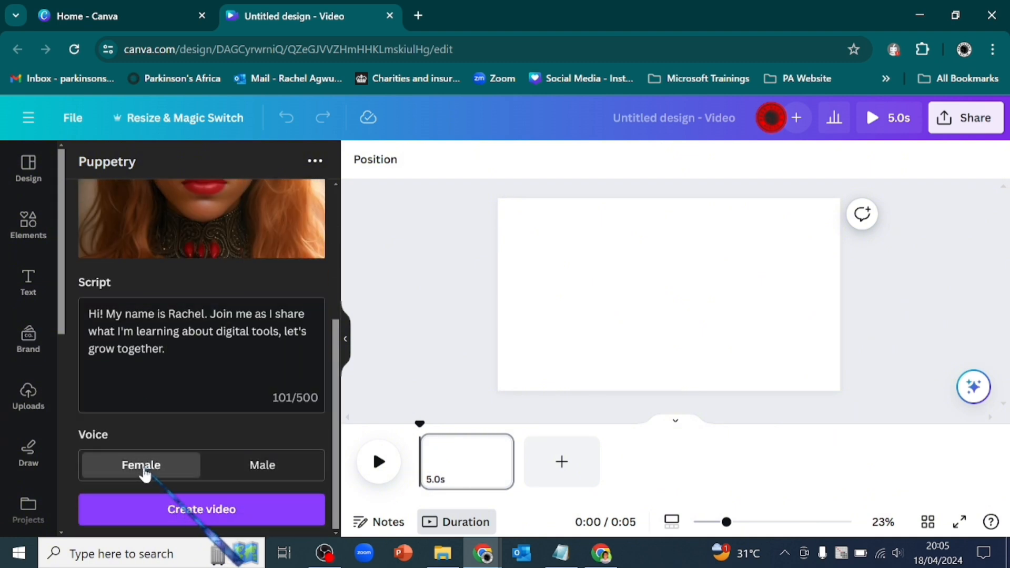
left_click(201, 509)
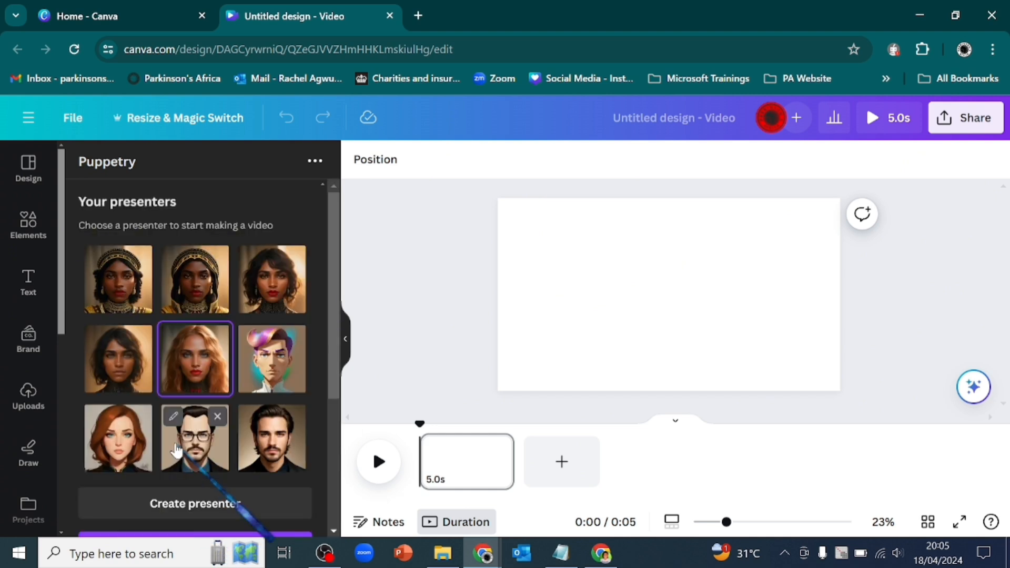
scroll("down", 3)
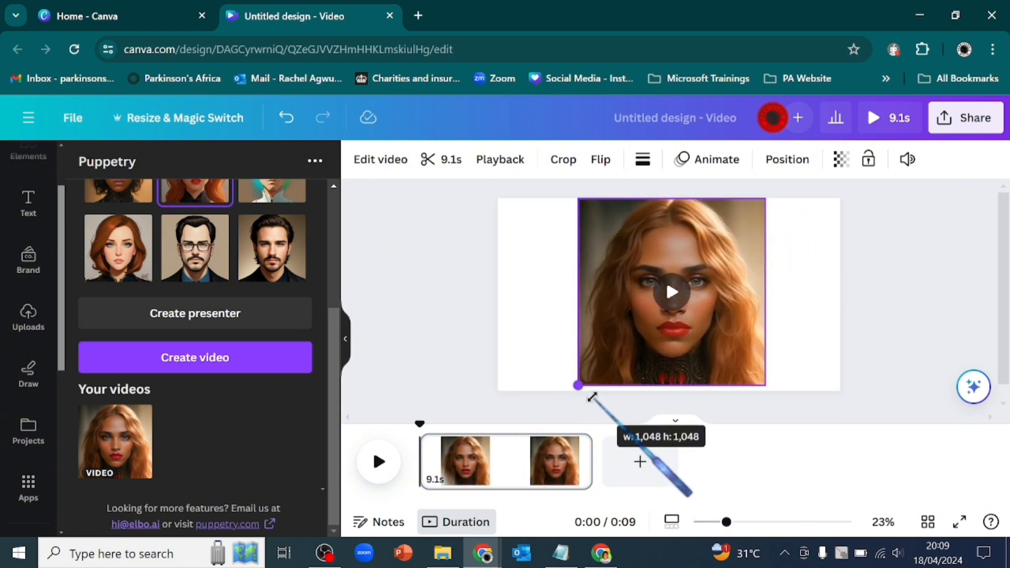
Download the design as a PNG image through Share > Download
left_click(965, 117)
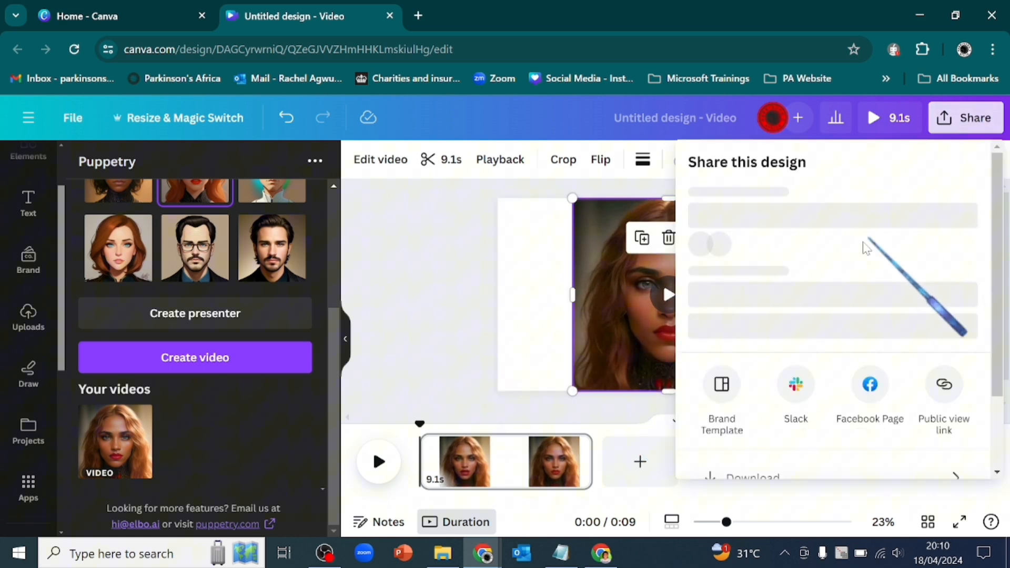
left_click(751, 477)
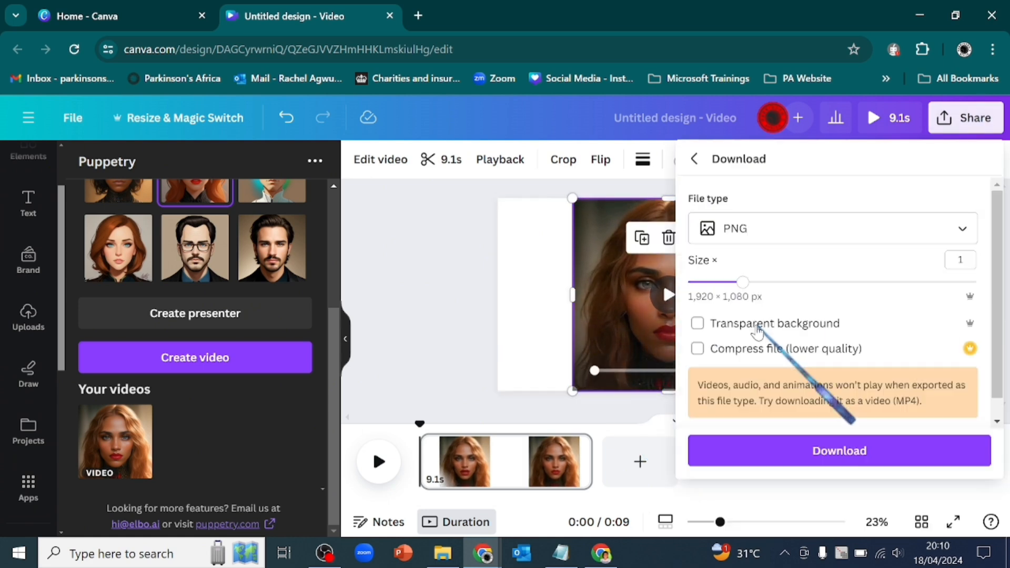
left_click(838, 450)
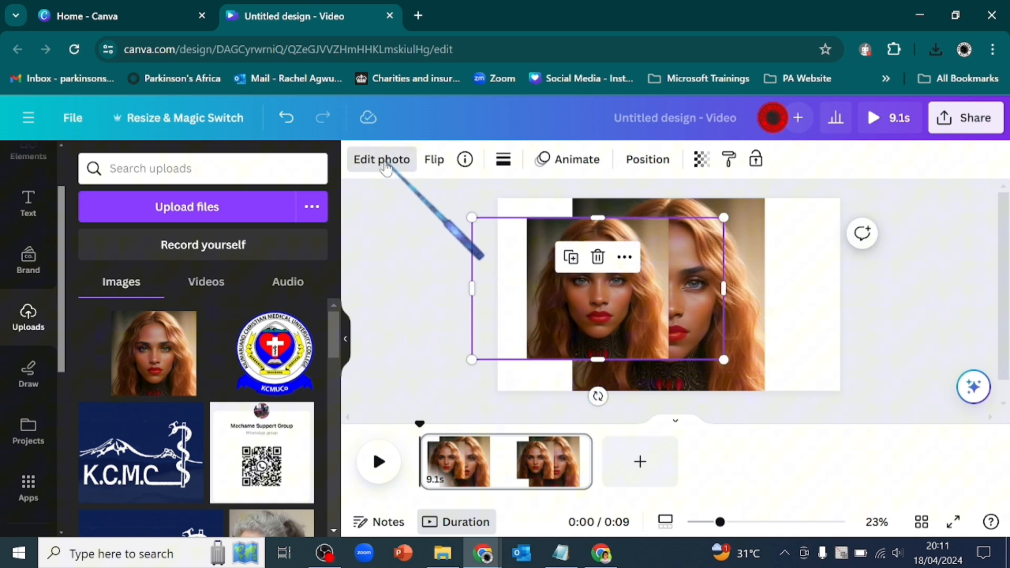
Open Edit photo on the uploaded presenter image
left_click(381, 159)
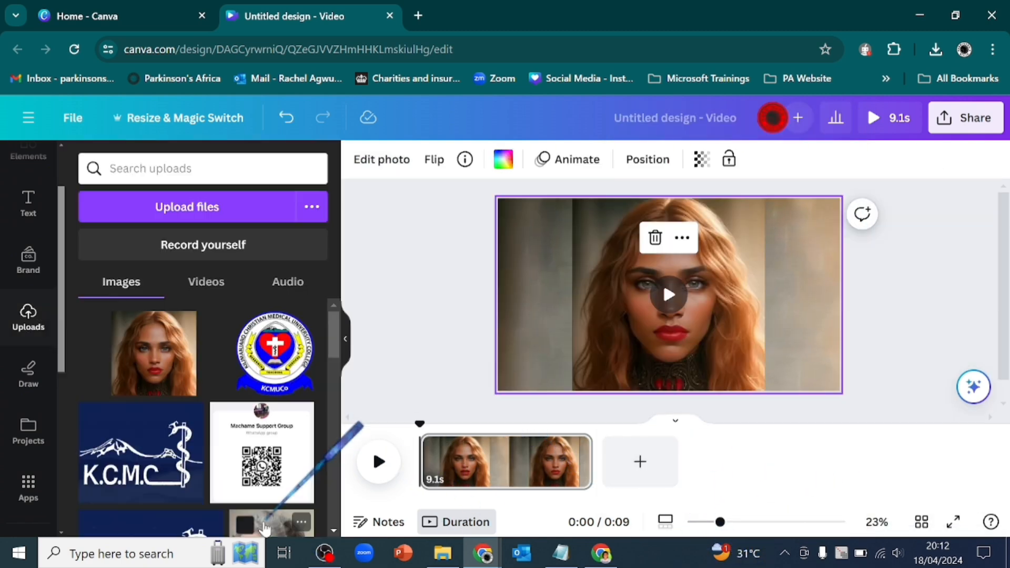
mouse_move(609, 310)
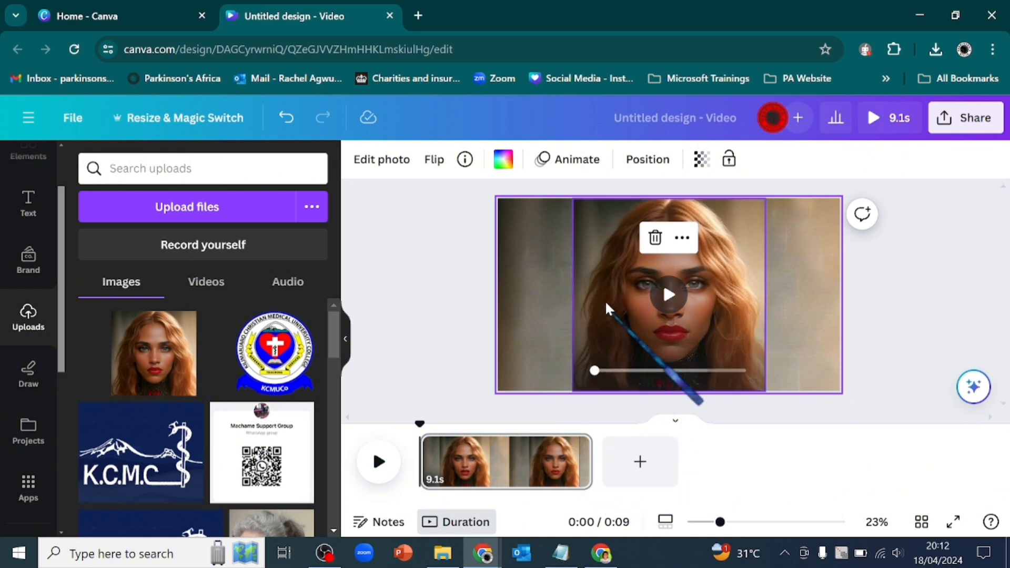
Apply Background Remover to the presenter video and preview later in the clip
left_click(668, 295)
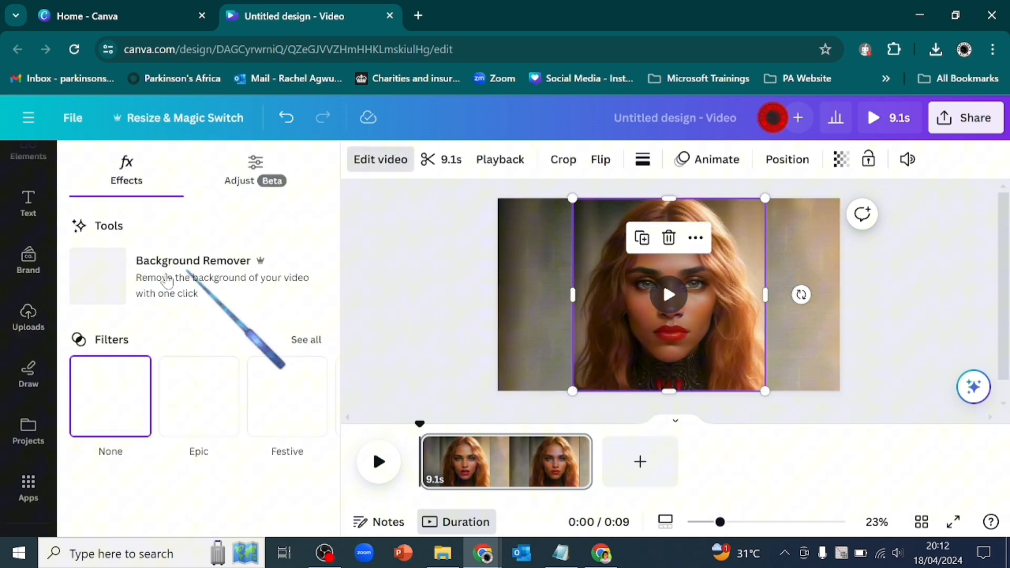
left_click(193, 260)
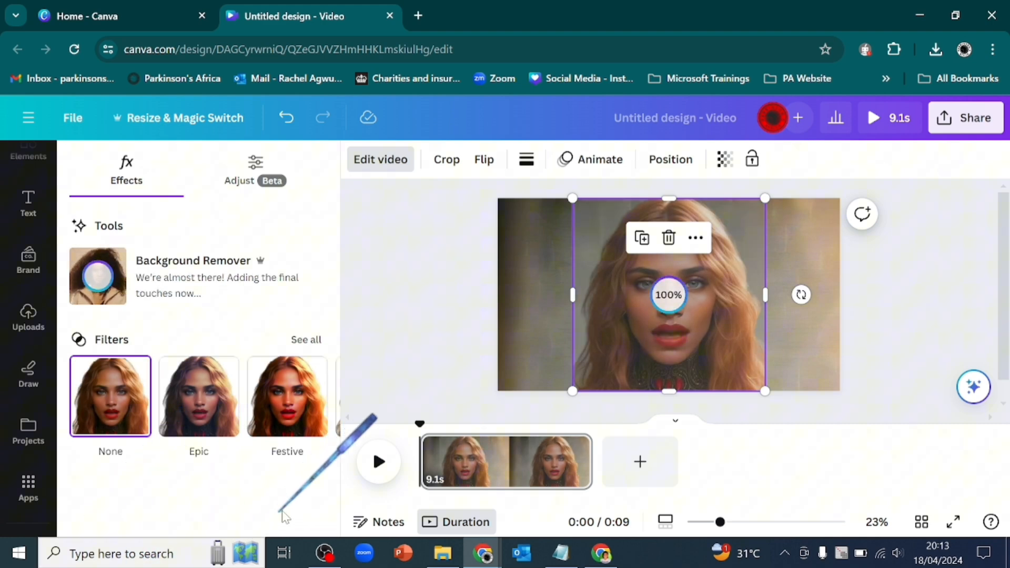
left_click(28, 315)
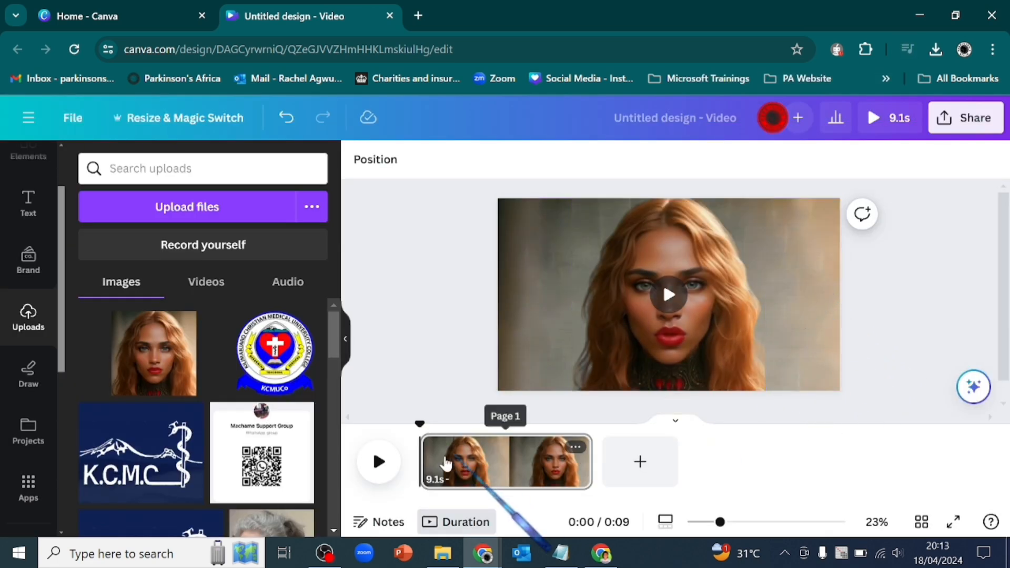
left_click(505, 461)
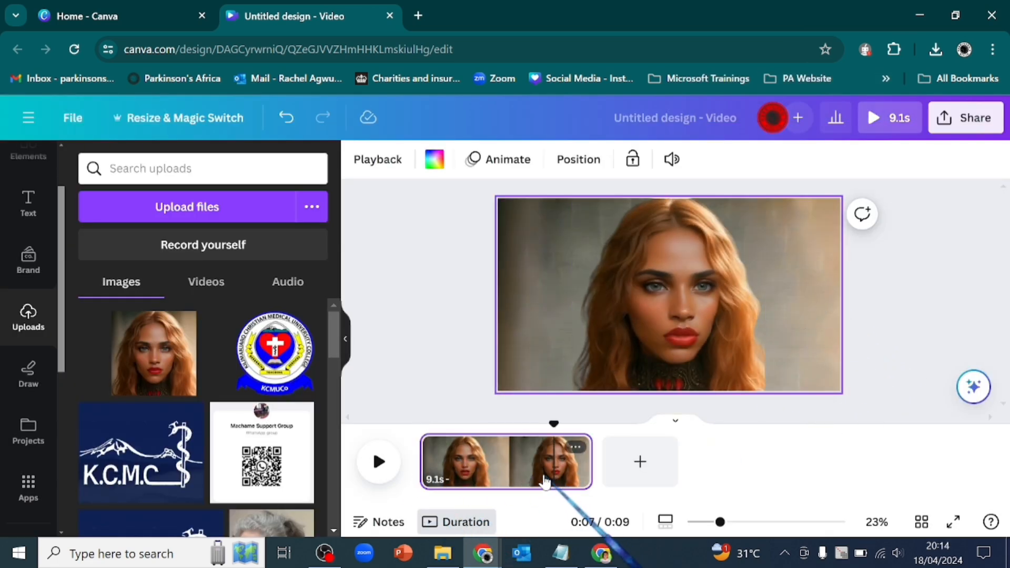